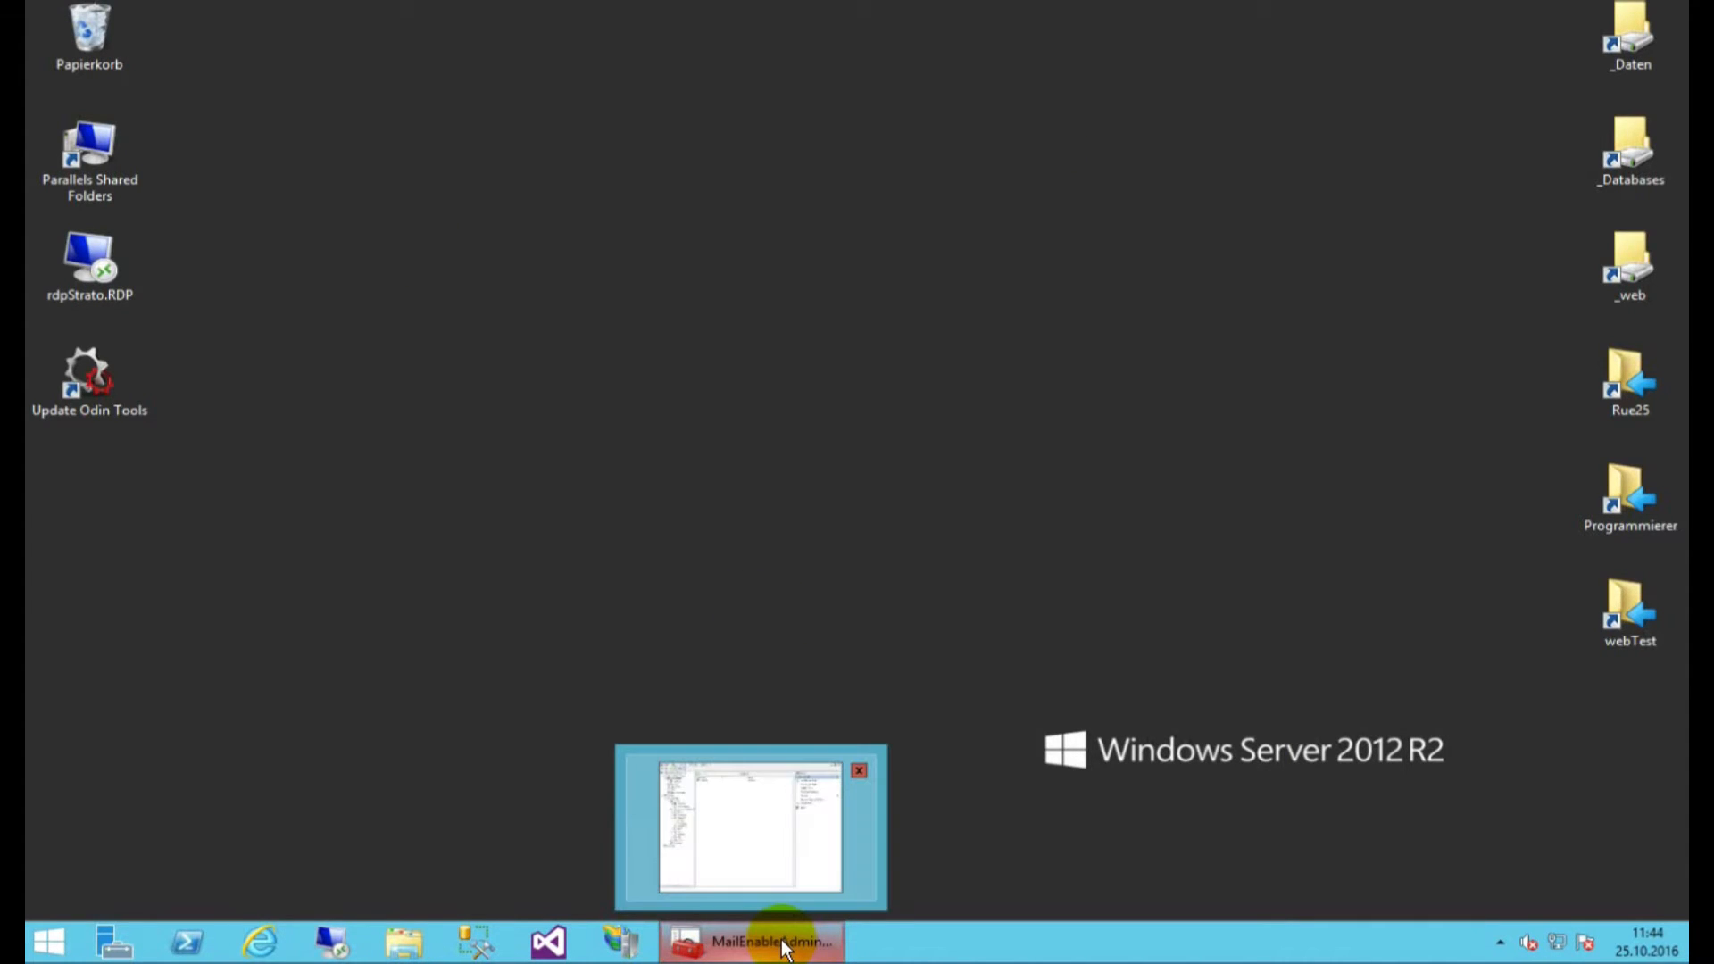
# Step: Restore the MailEnable Administration console window from the taskbar
pyautogui.click(749, 940)
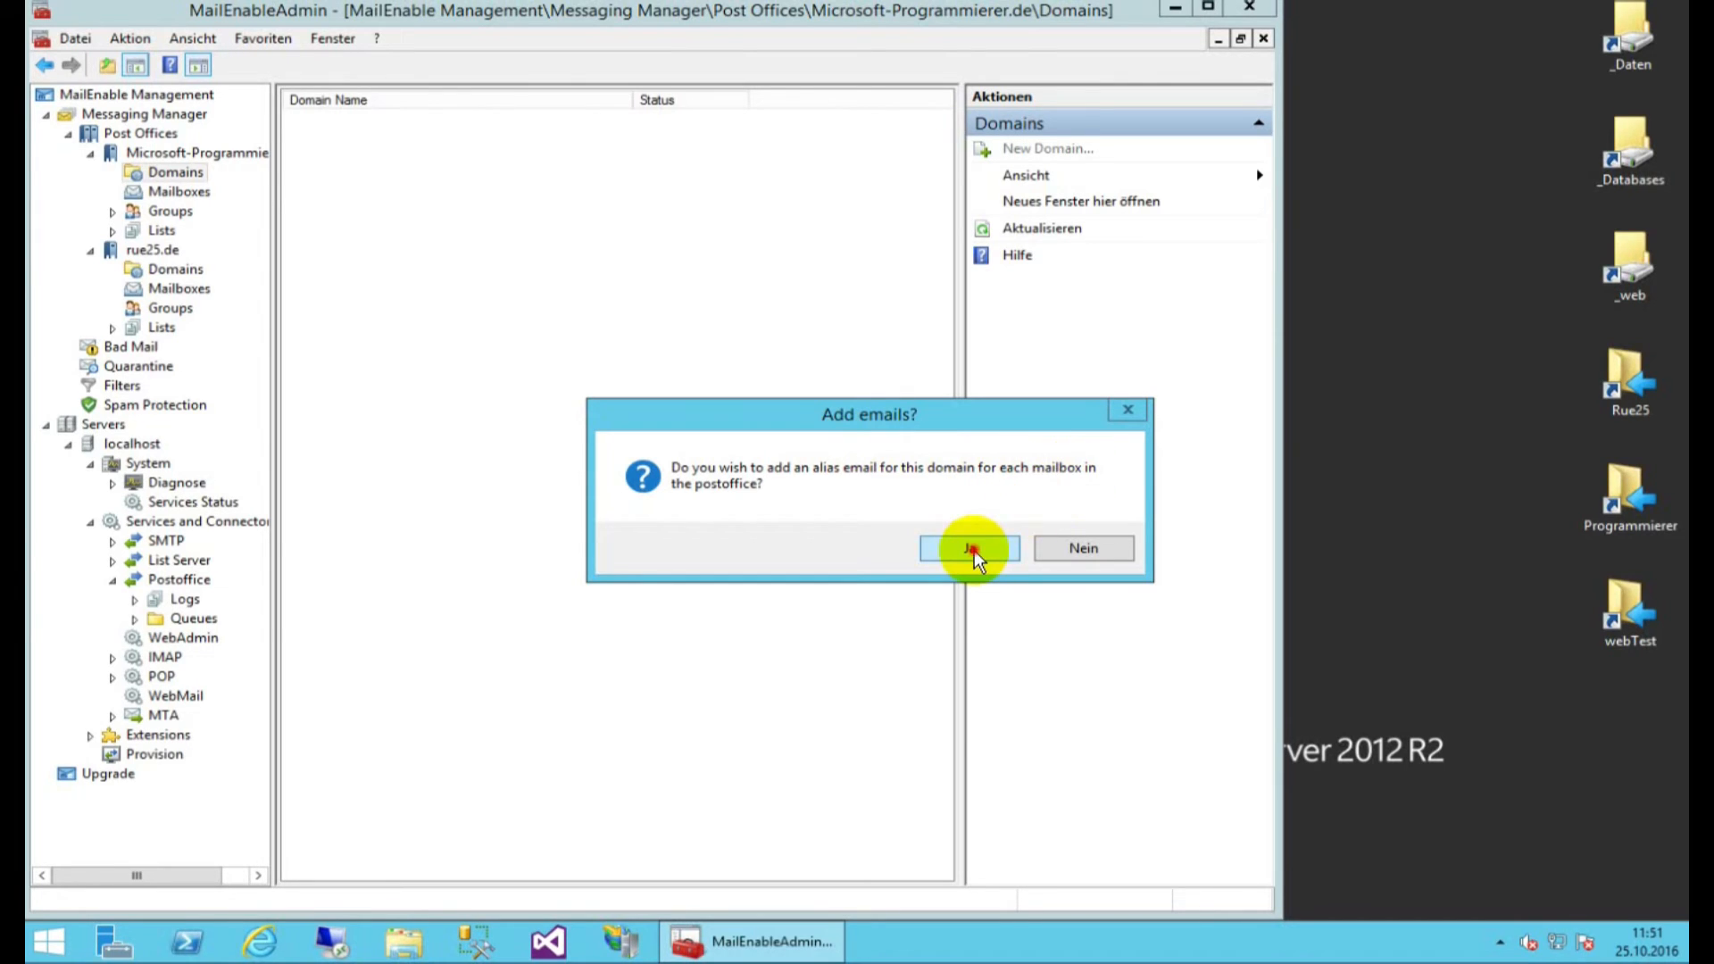
pyautogui.click(968, 547)
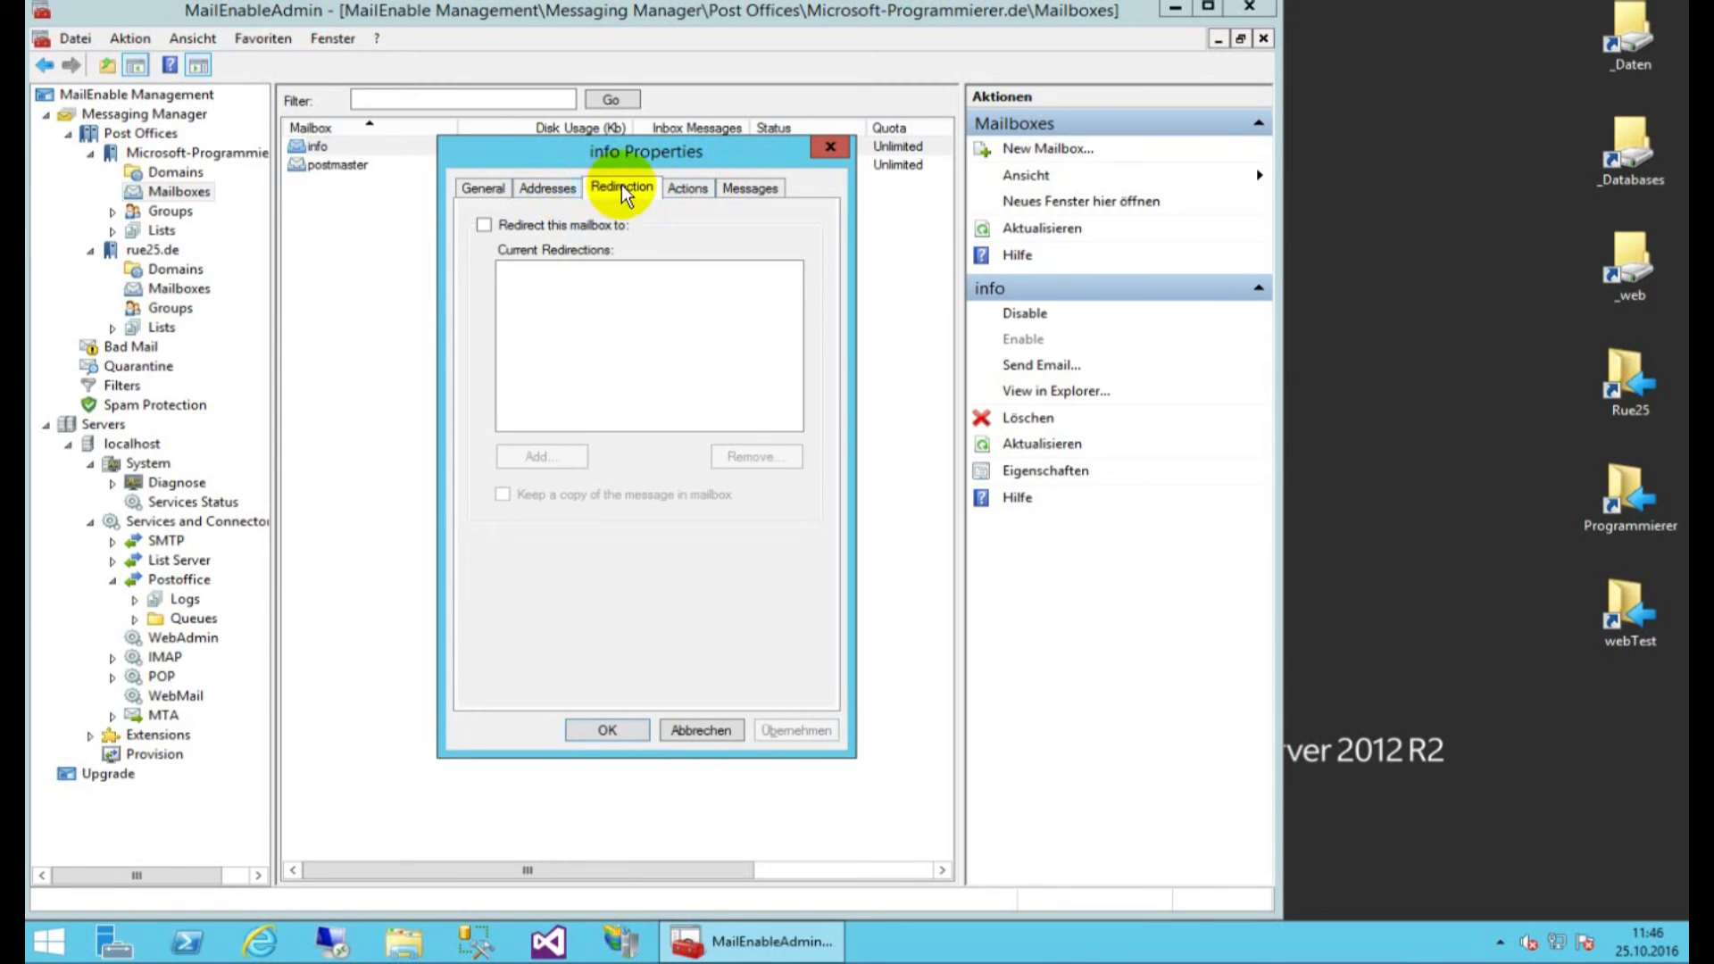
pyautogui.moveTo(686, 188)
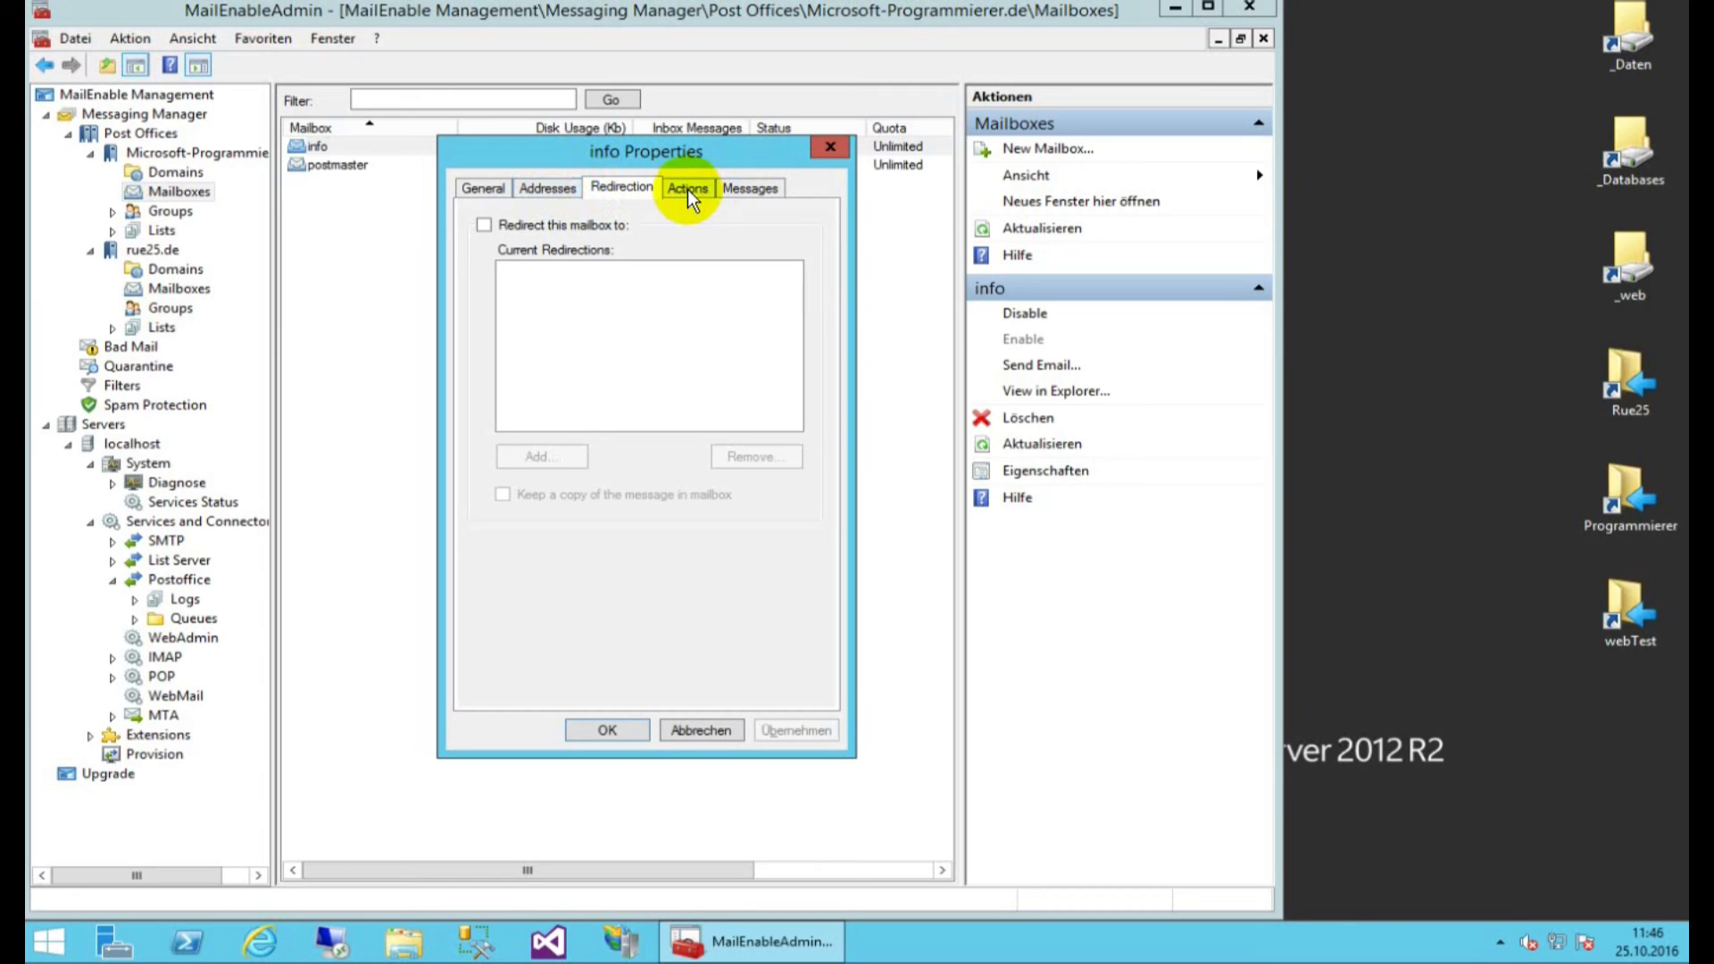